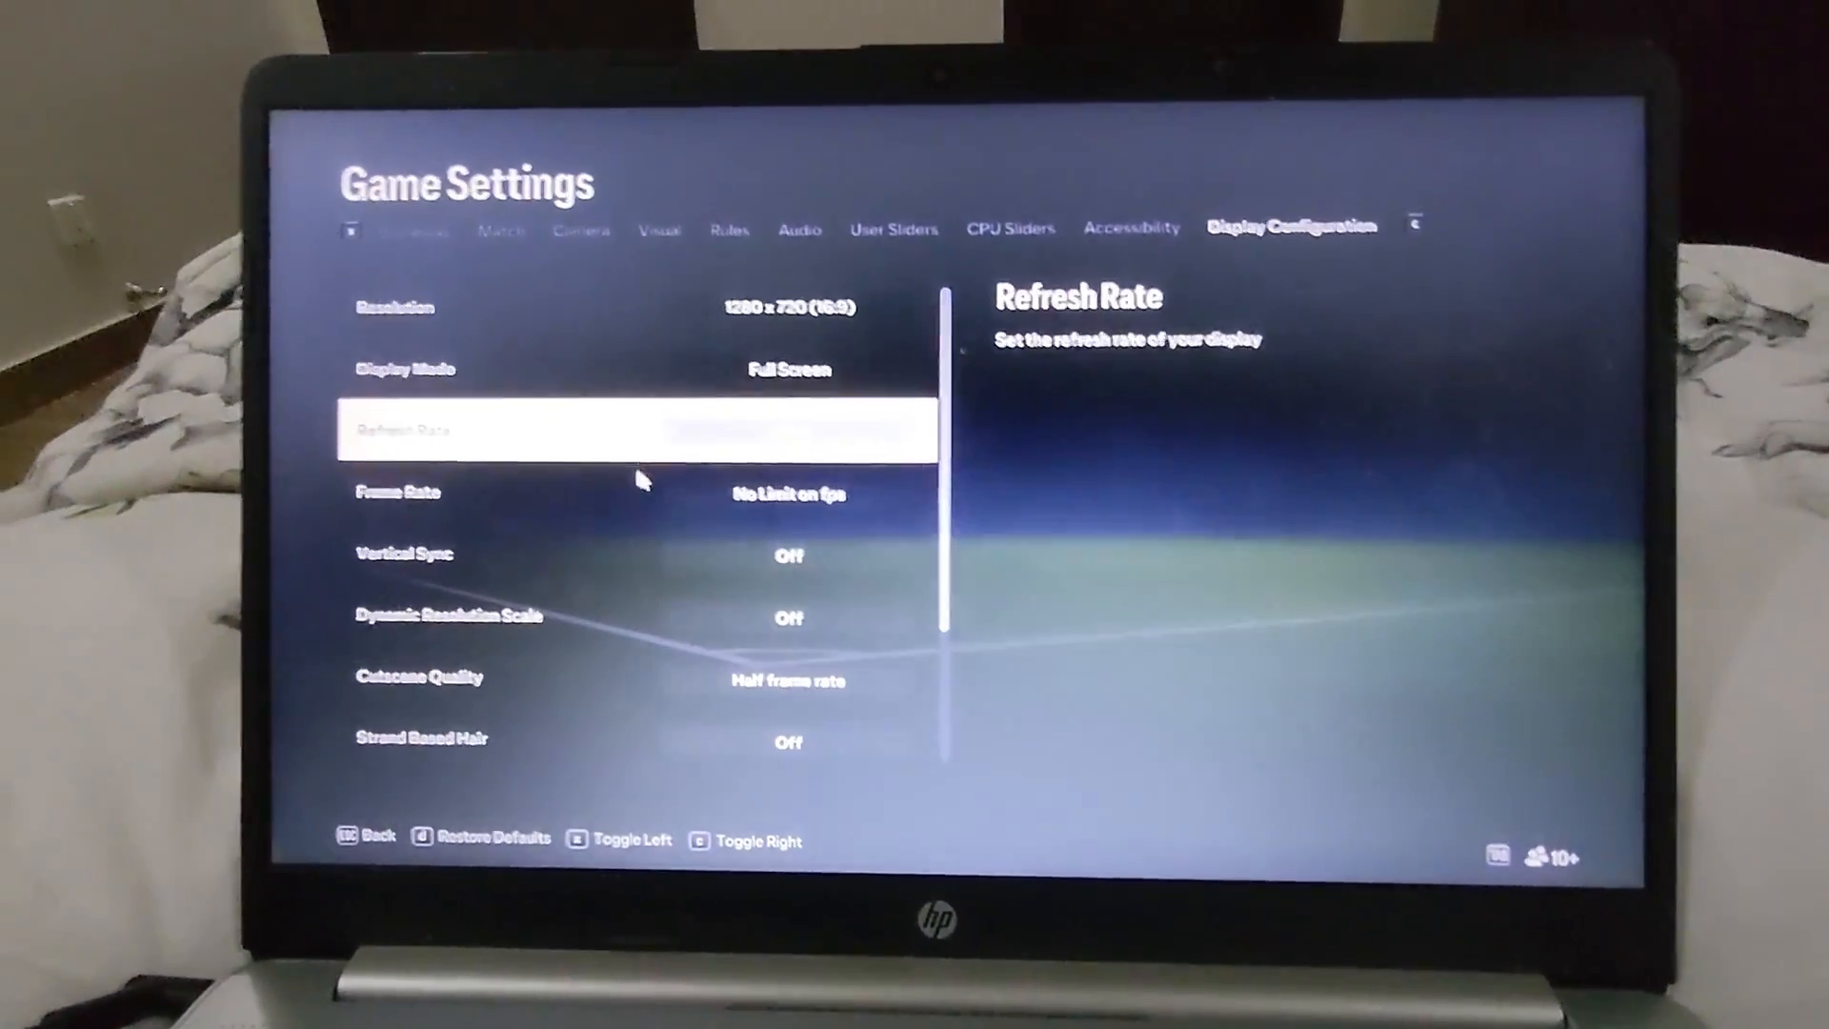
{"action": "key", "text": "down"}
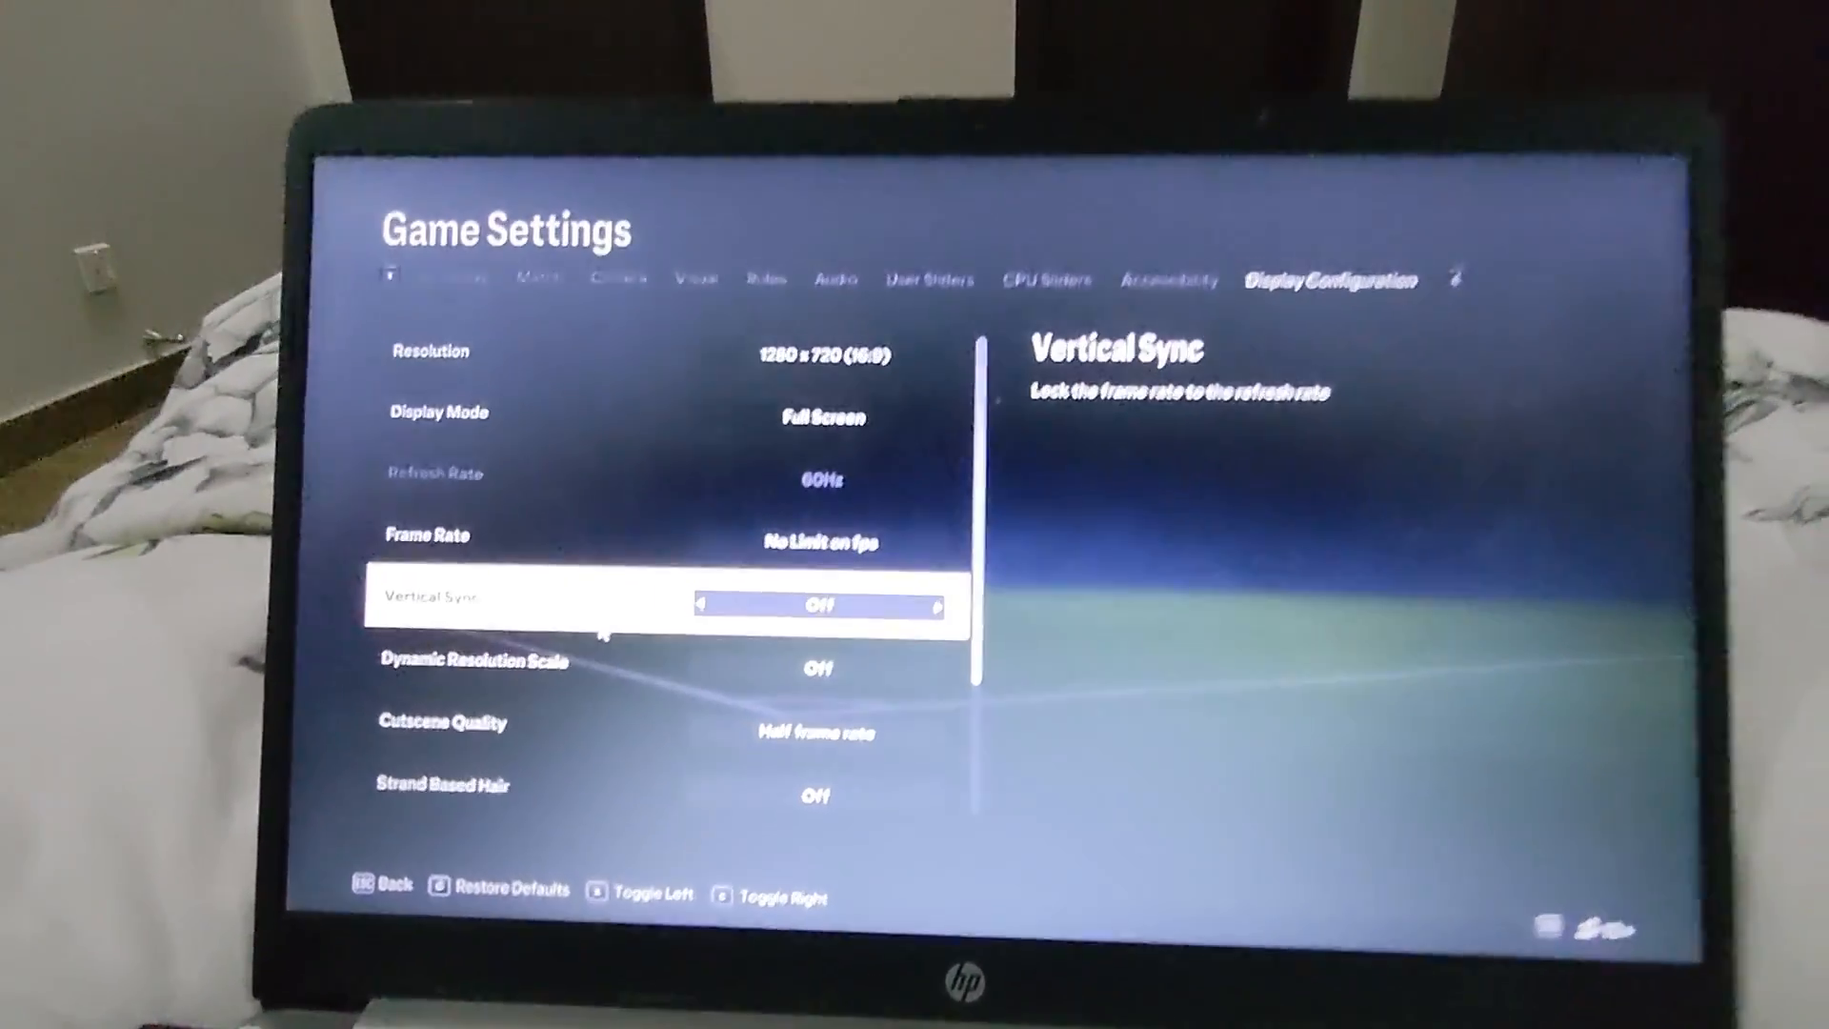
{"action": "key", "text": "up"}
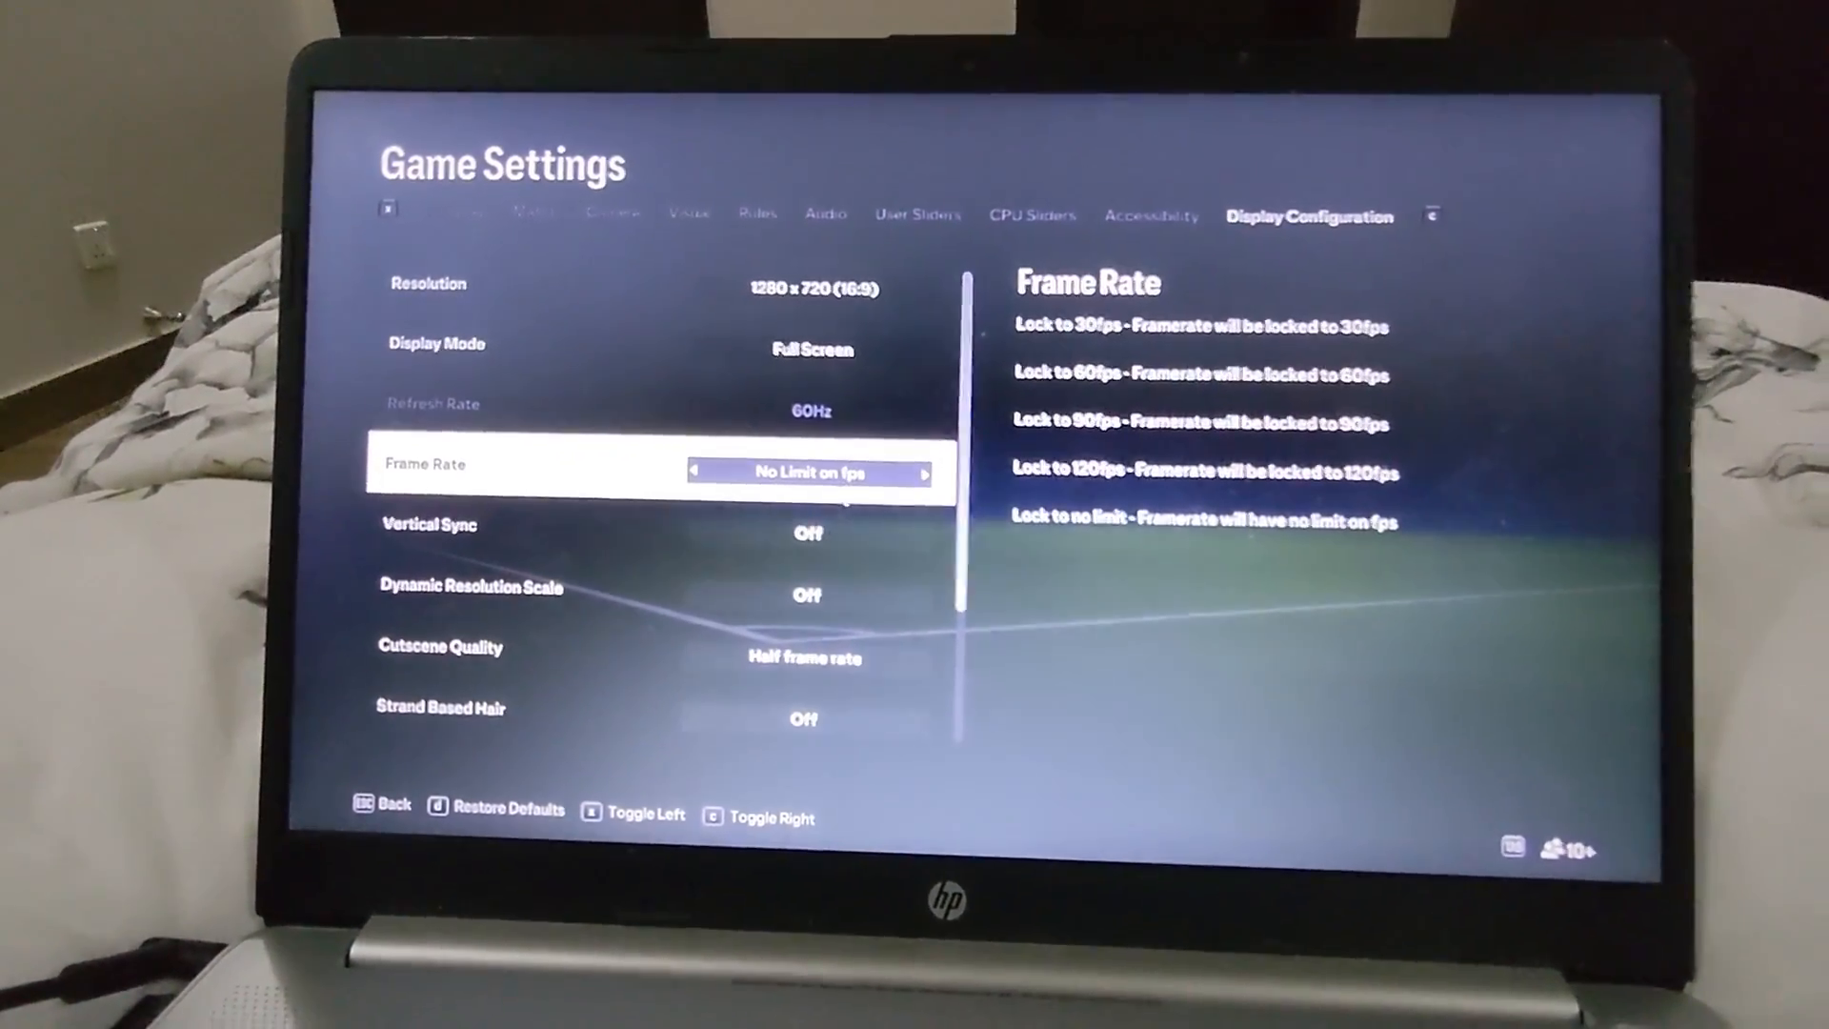
{"action": "key", "text": "down"}
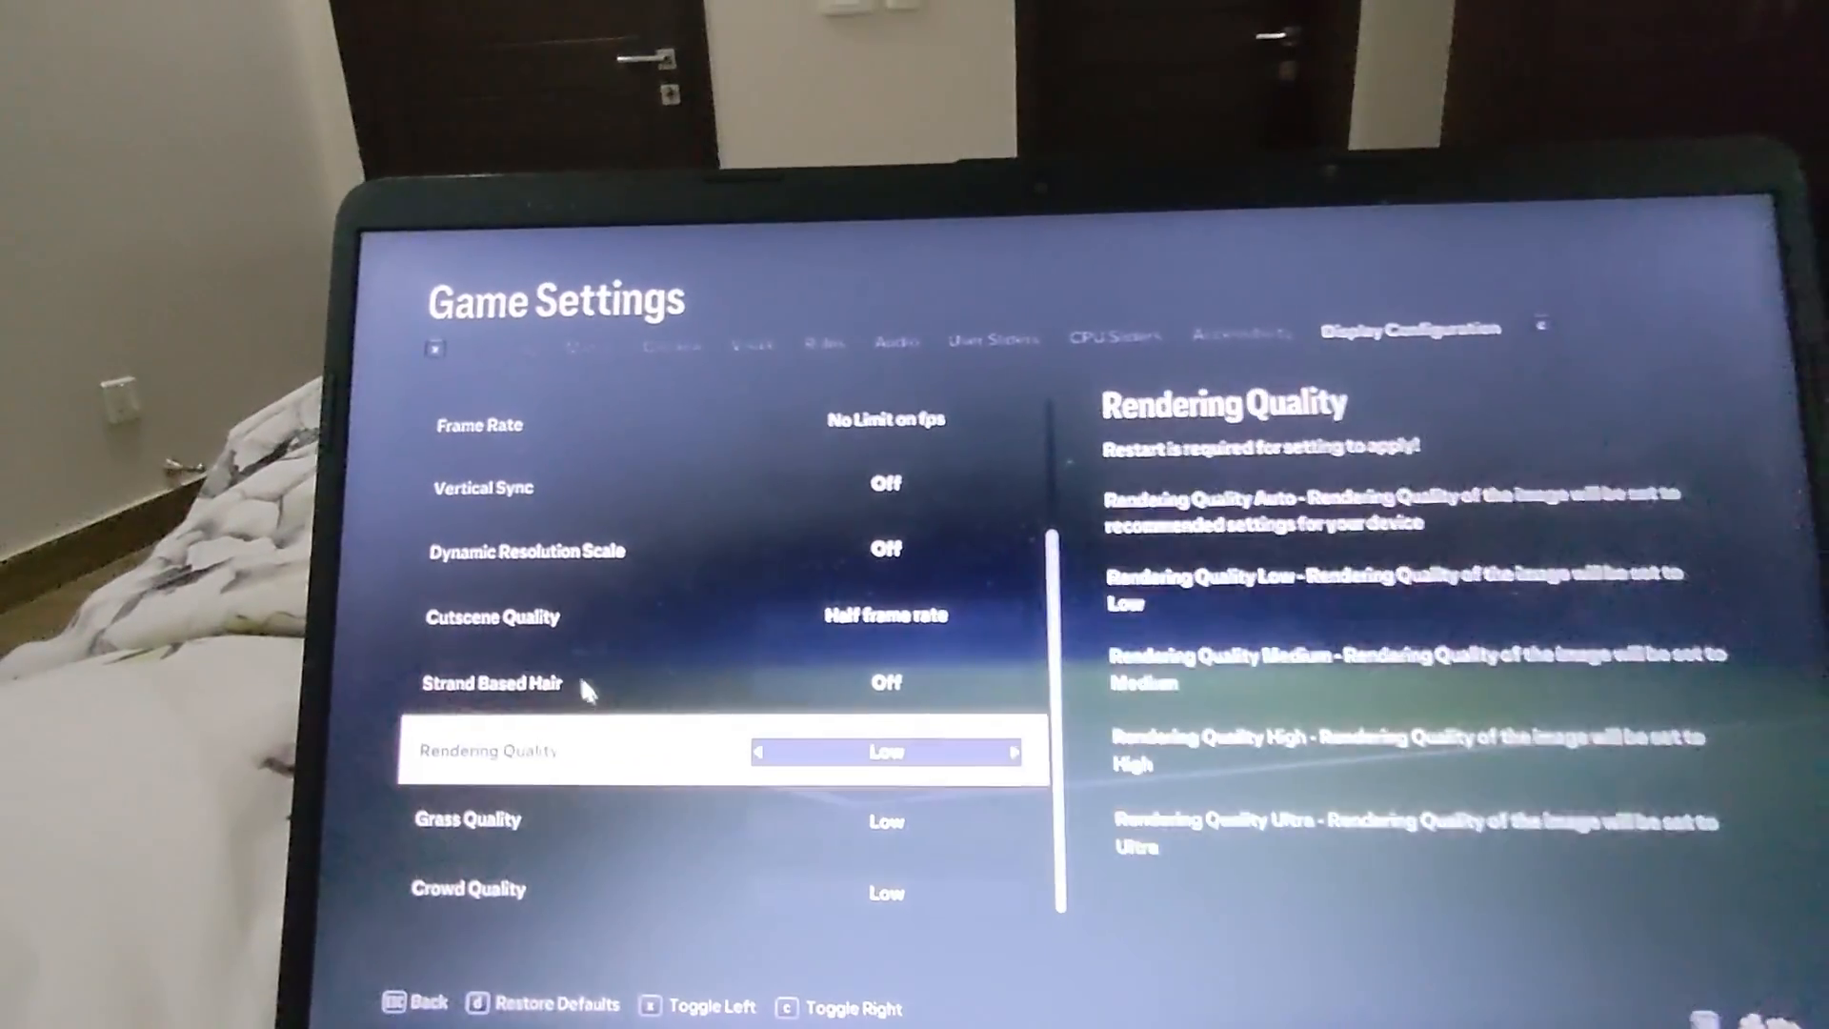
{"action": "key", "text": "up"}
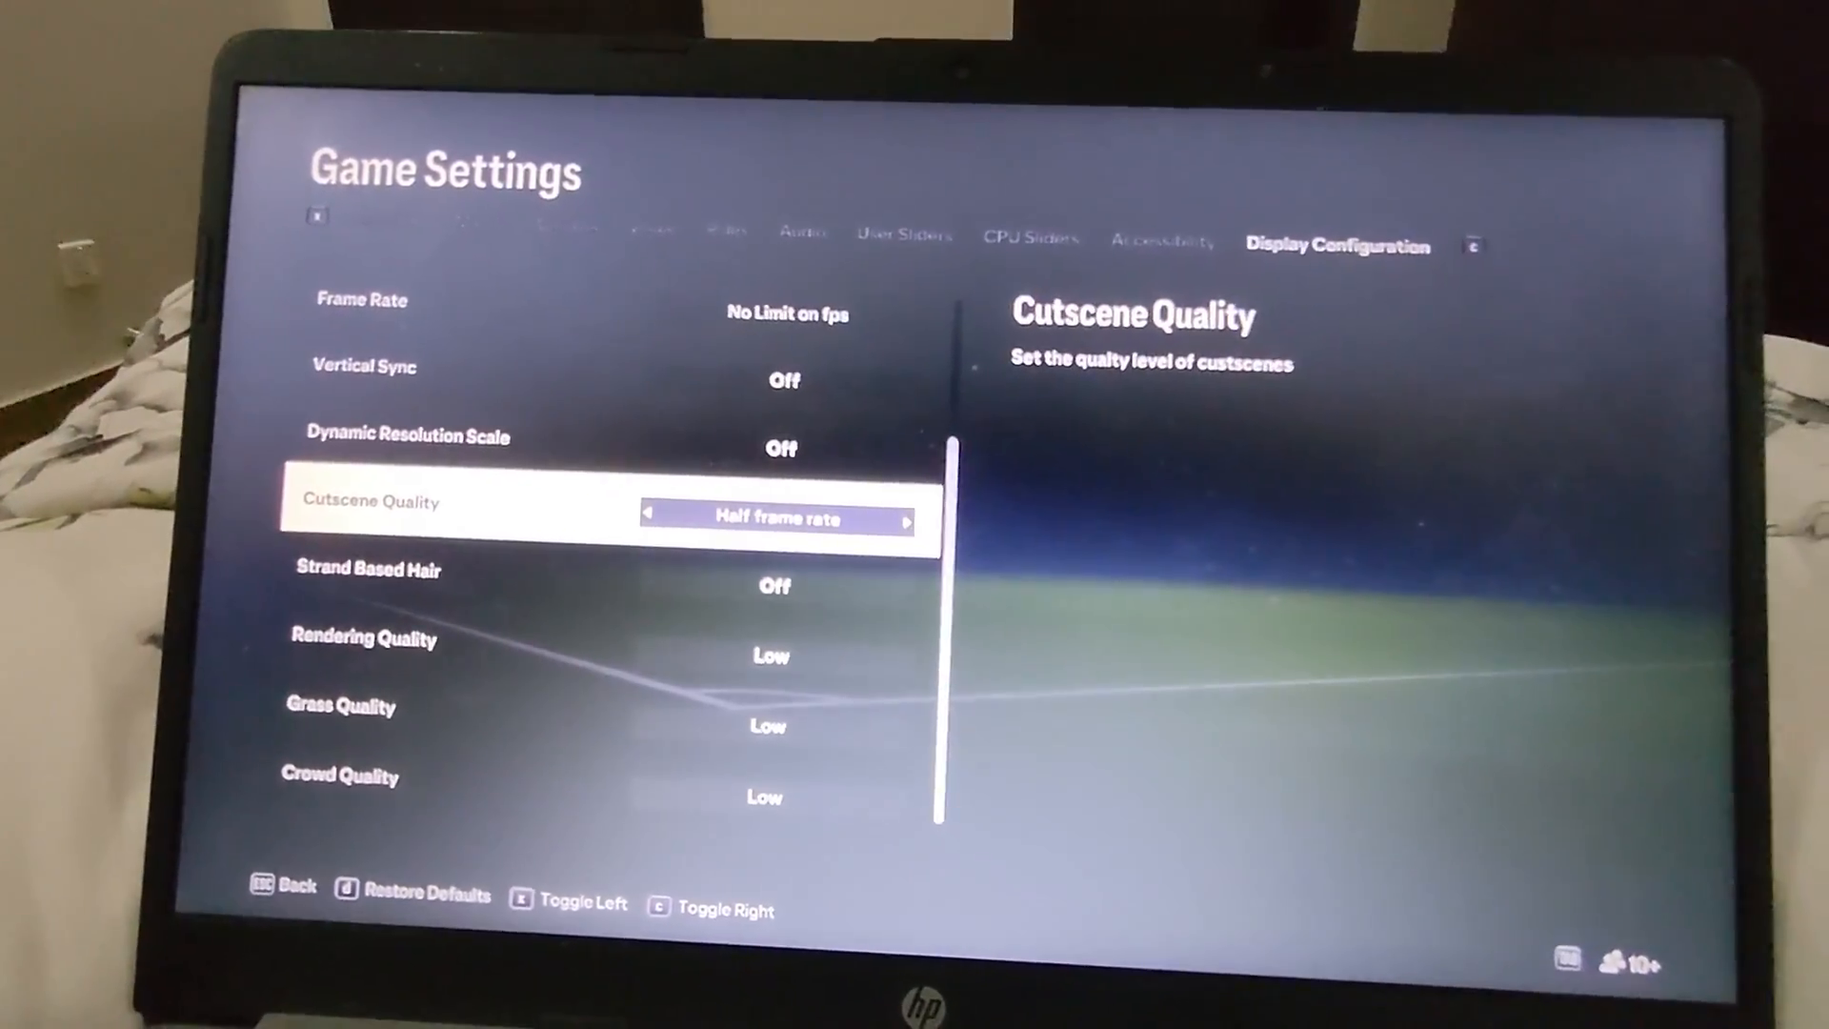
{"action": "key", "text": "down"}
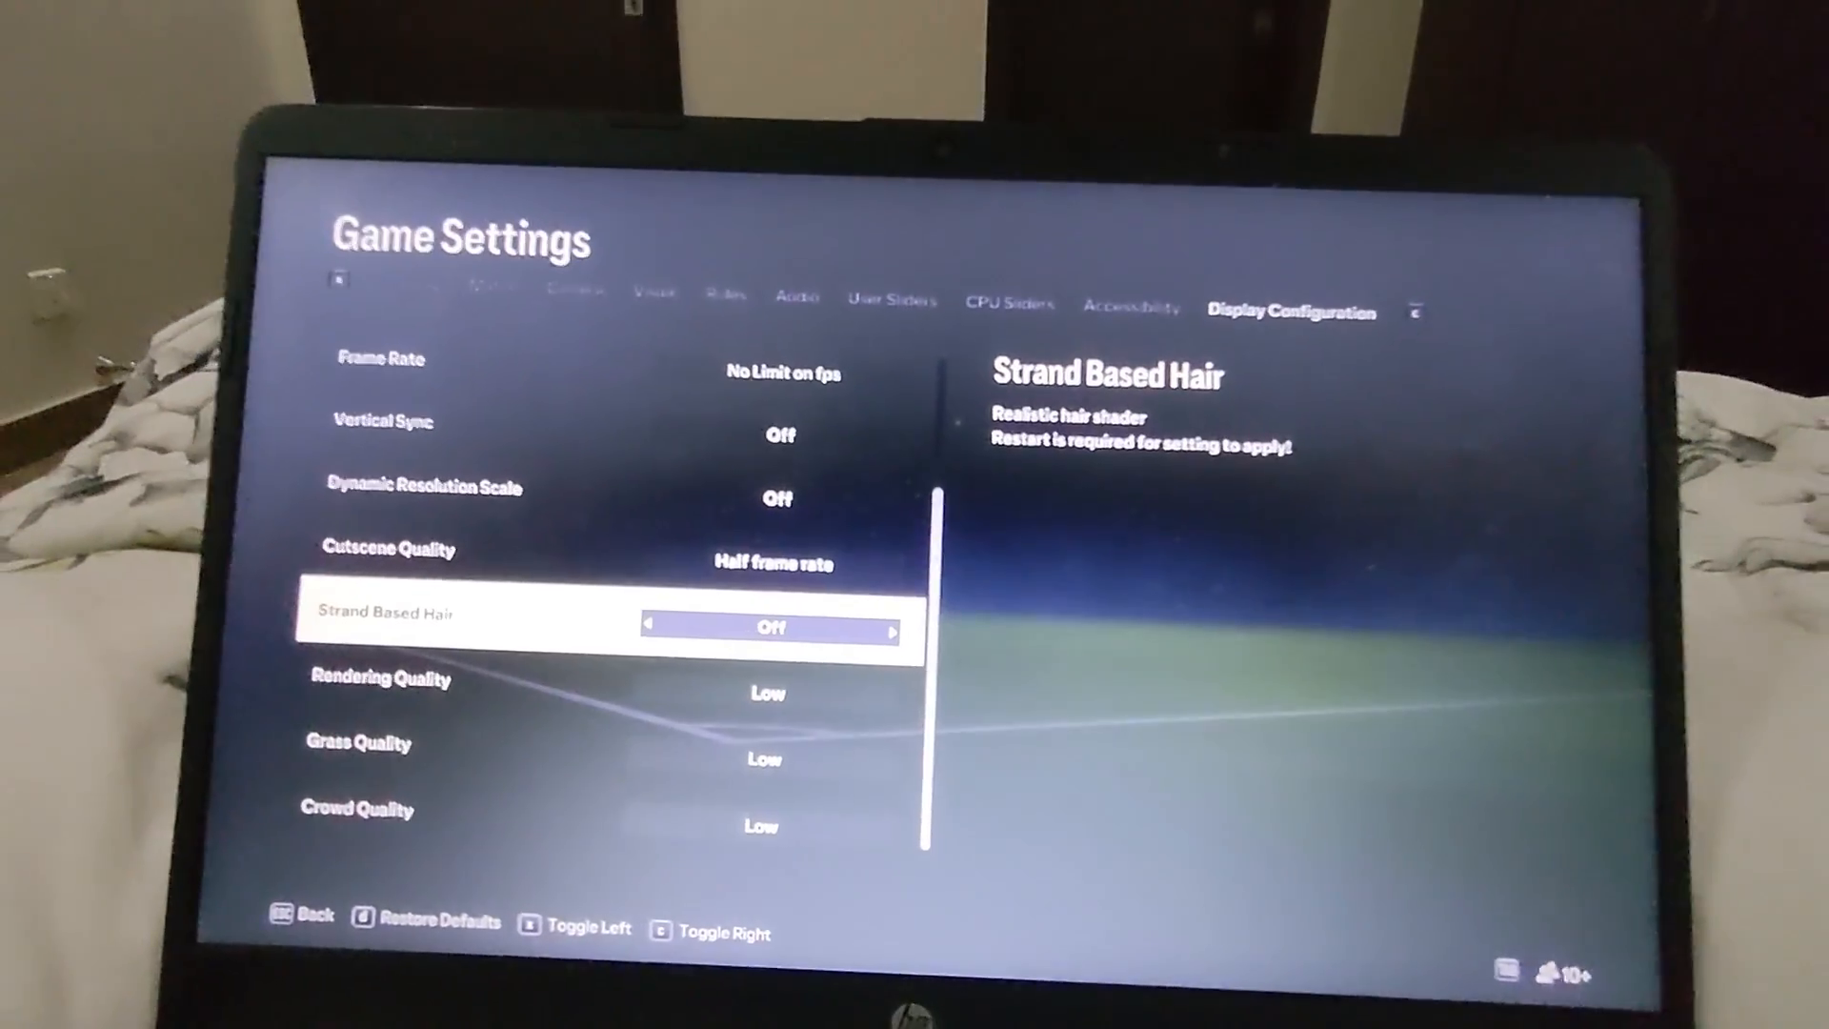
{"action": "key", "text": "down"}
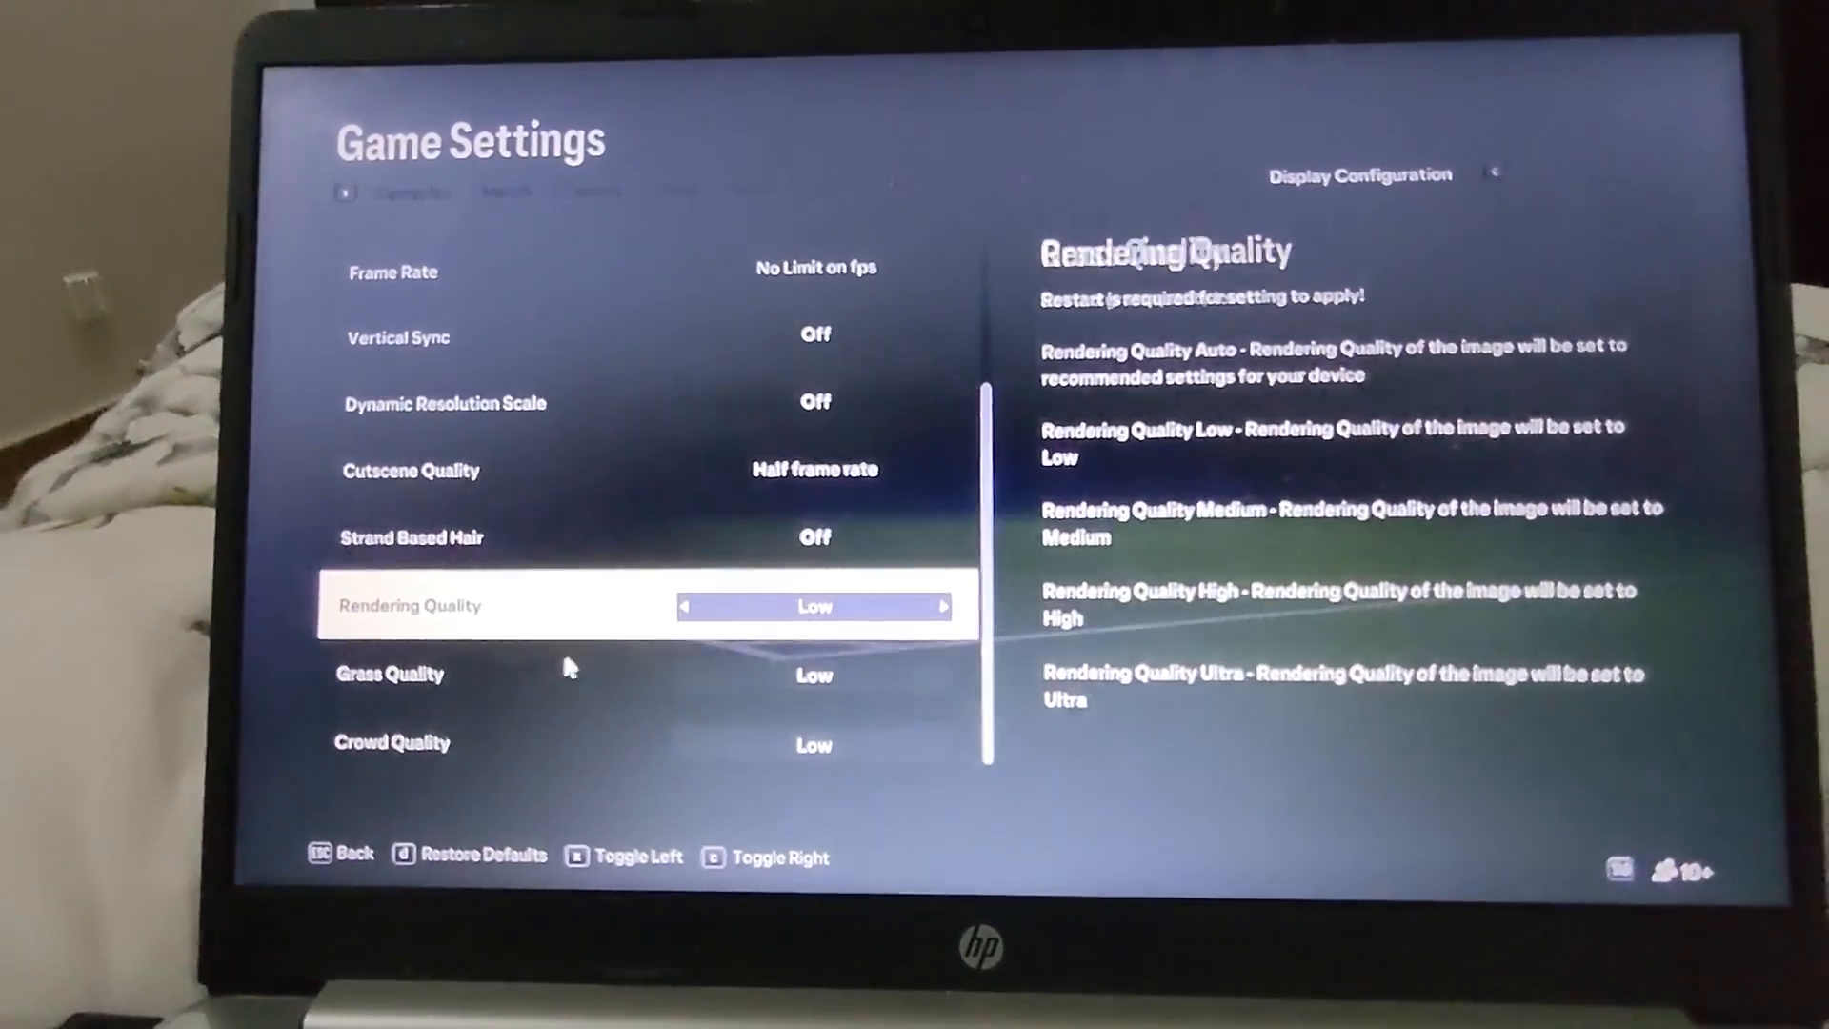